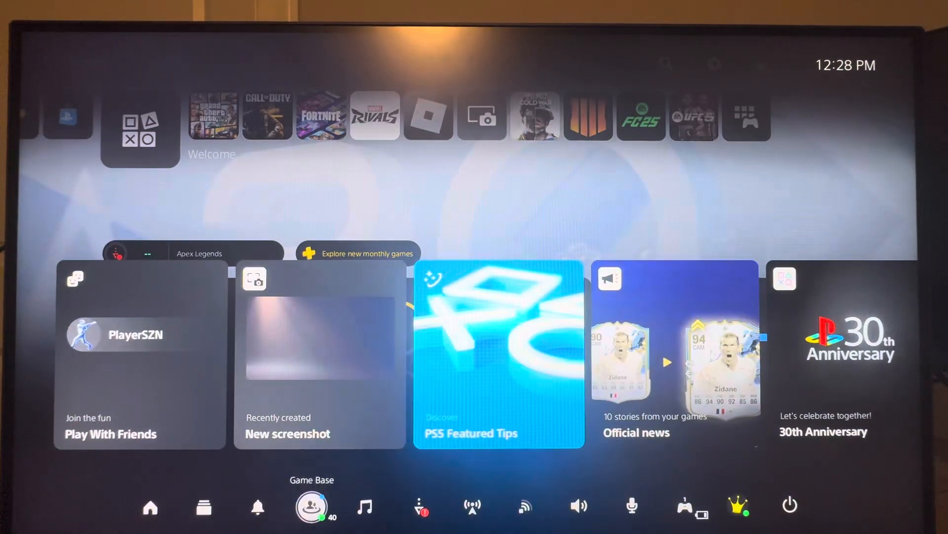
# Open the friend's profile from the friends list and select the Shared tab
pyautogui.click(312, 507)
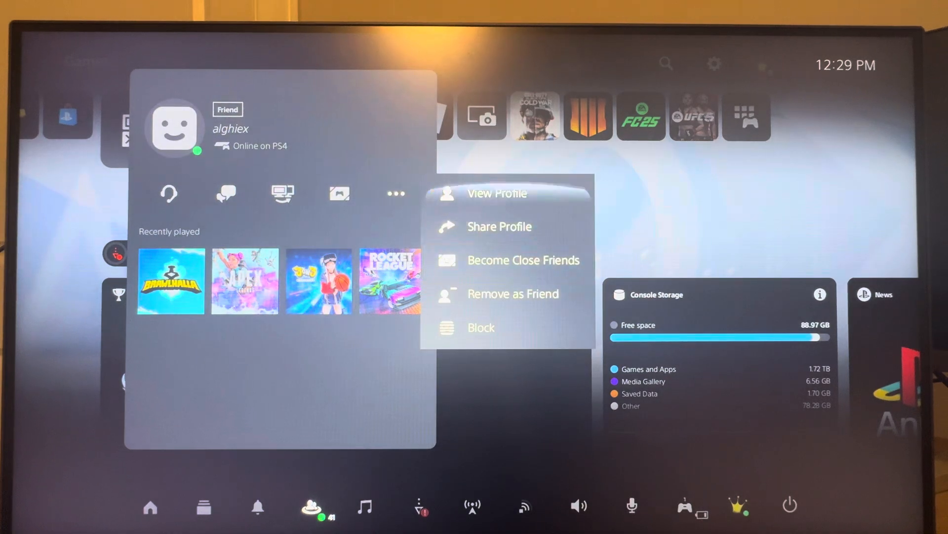
pyautogui.click(497, 193)
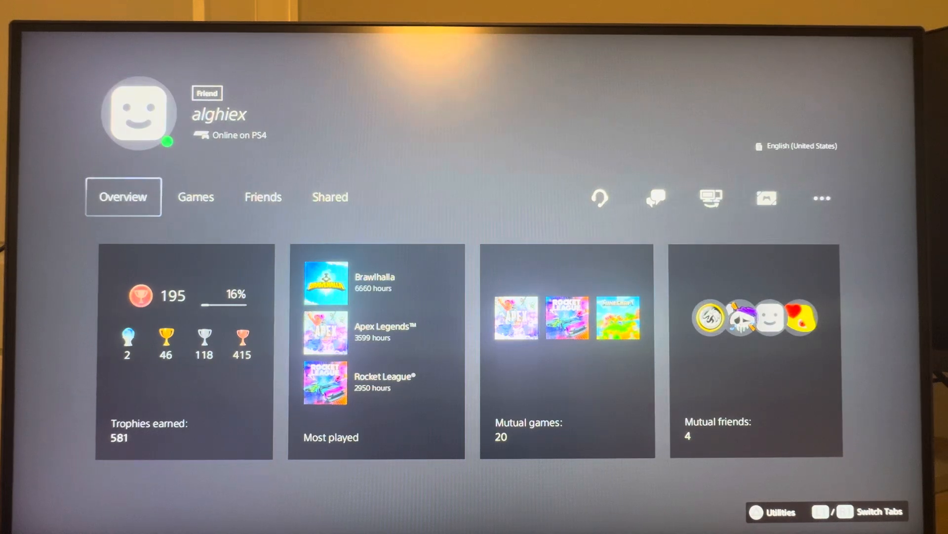
pyautogui.click(330, 197)
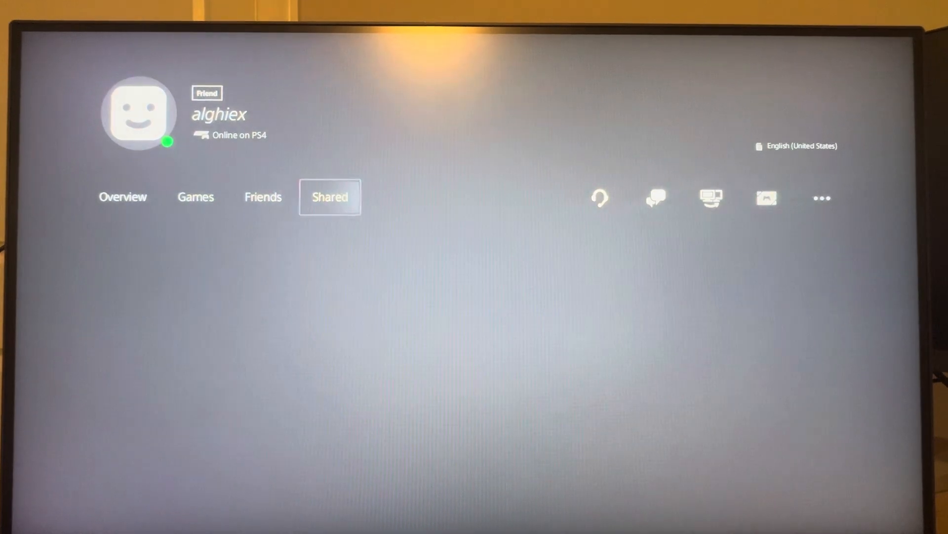
# Load the friend's shared videos and browse through their archived broadcasts
pyautogui.click(330, 197)
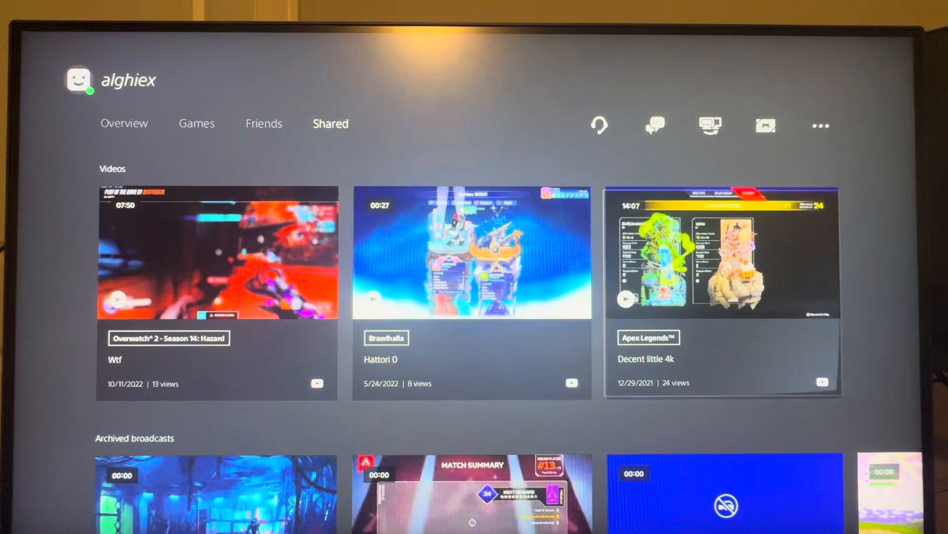
pyautogui.scroll(-3)
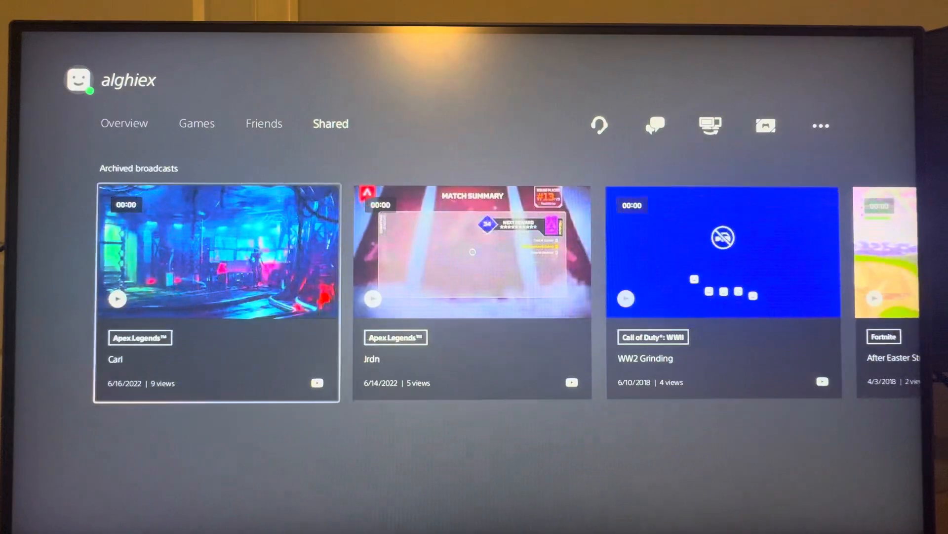
pyautogui.hscroll(3)
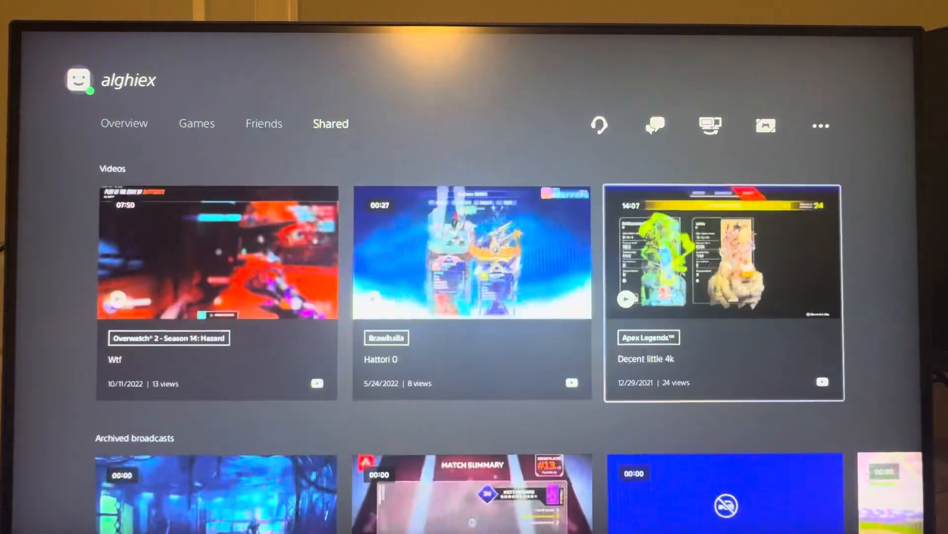
# Play the Overwatch 2 video 'Wtf' from the Videos row
pyautogui.click(215, 253)
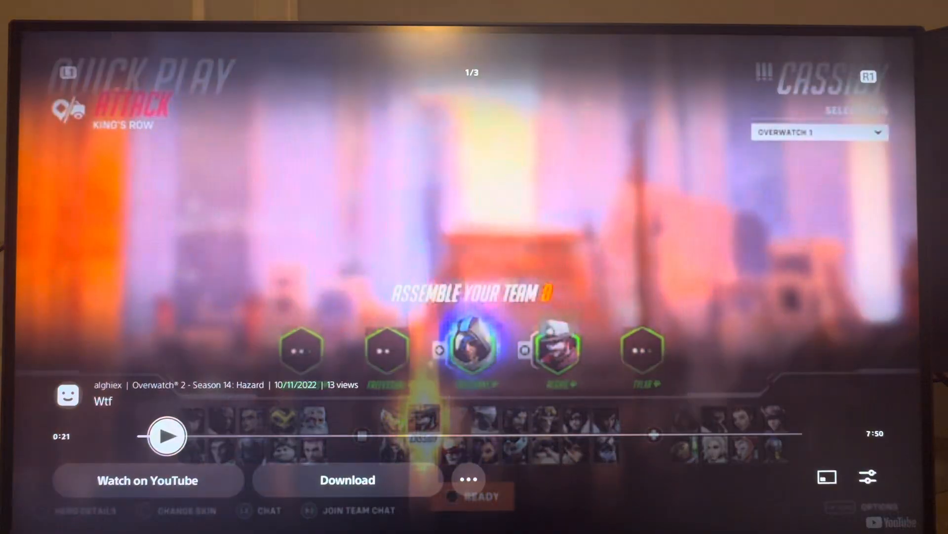